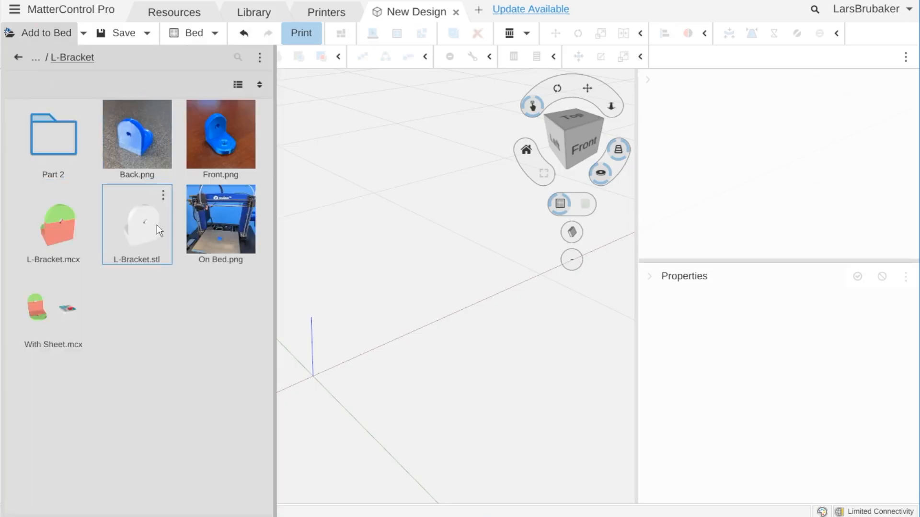
Add L-Bracket.mcx from the Library to the bed with its variable sheet.
{"action": "double_click", "coordinate": [53, 309]}
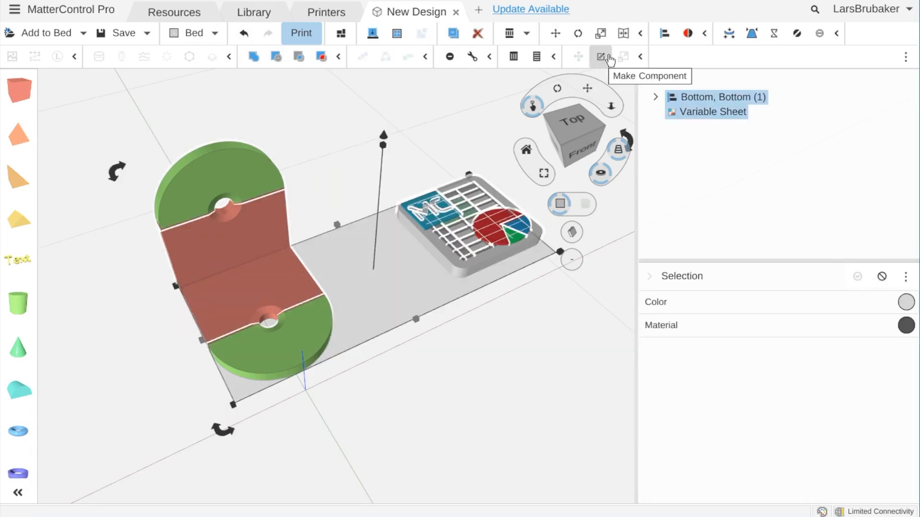
Group the bracket and variable sheet into a New Component.
{"action": "left_click", "coordinate": [600, 56]}
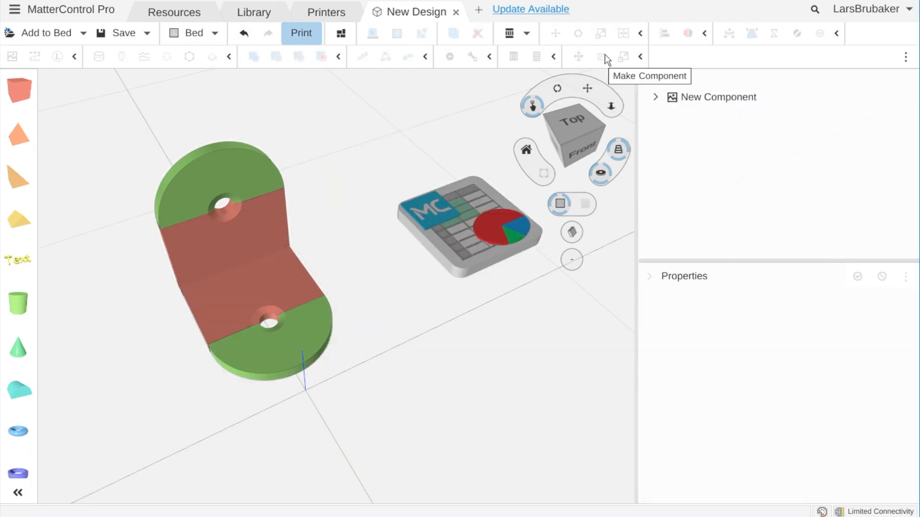
{"action": "left_click", "coordinate": [717, 97]}
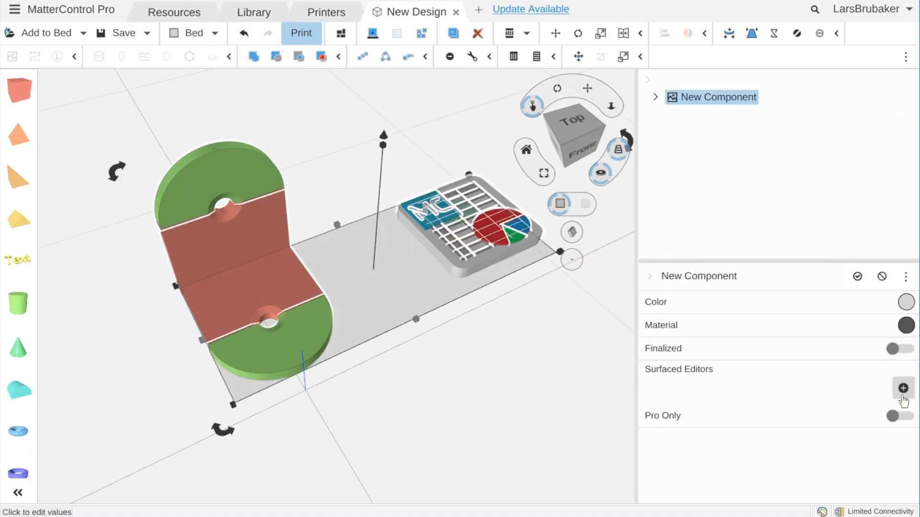
Surface four editors on the component: a1, a2, a3 and a4.
{"action": "left_click", "coordinate": [902, 388]}
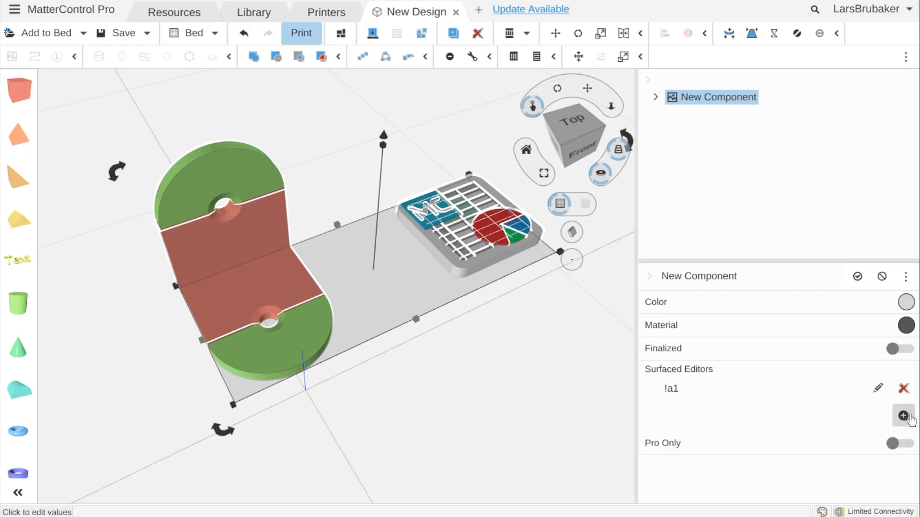
{"action": "left_click", "coordinate": [902, 417]}
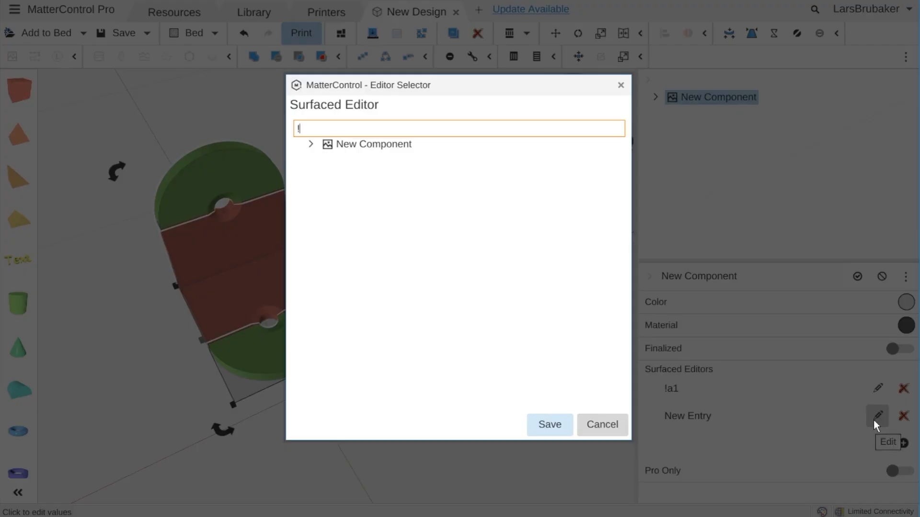
{"action": "left_click", "coordinate": [548, 424]}
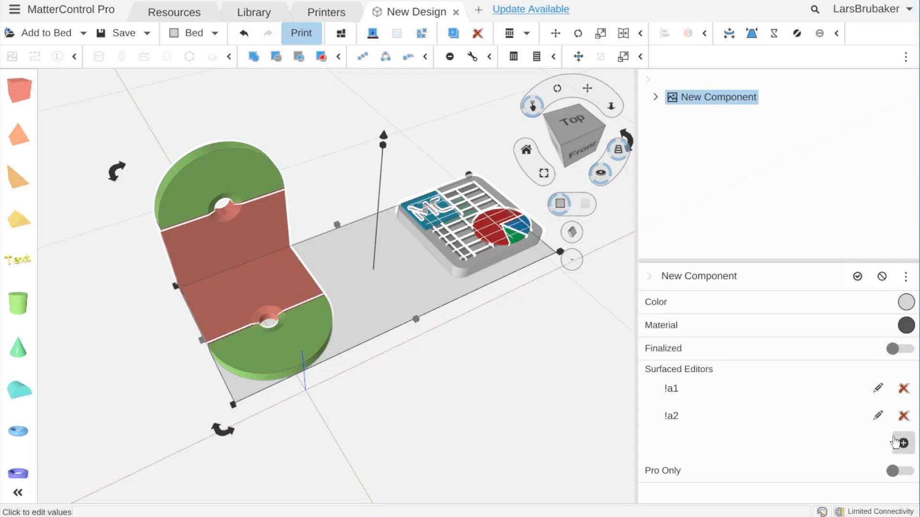
{"action": "left_click", "coordinate": [902, 443]}
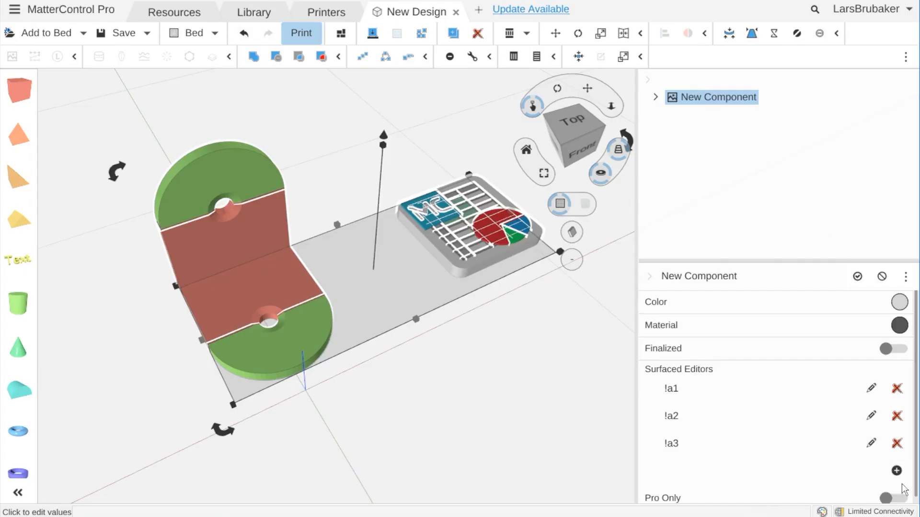
{"action": "left_click", "coordinate": [895, 469]}
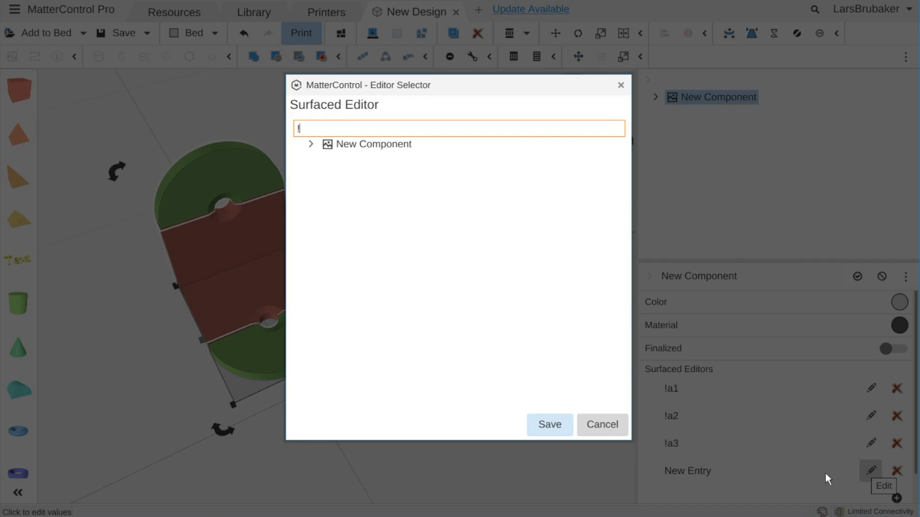
{"action": "left_click", "coordinate": [548, 424]}
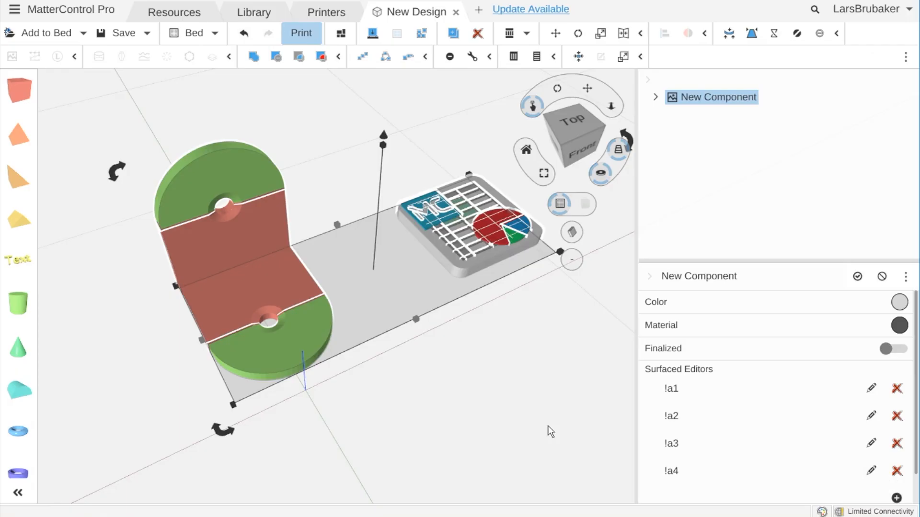
Finalize the component and set a1 and a2 to 15, shrinking the bracket.
{"action": "left_click", "coordinate": [893, 347]}
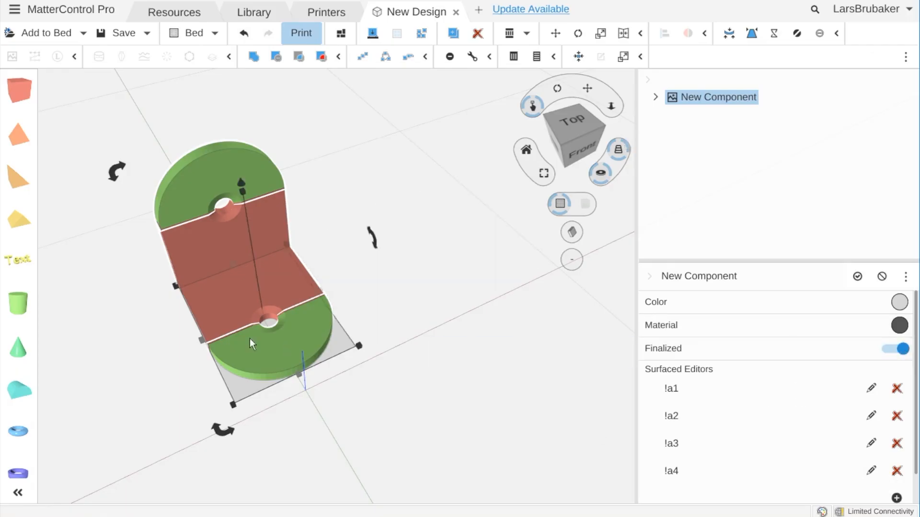
{"action": "left_click", "coordinate": [894, 349]}
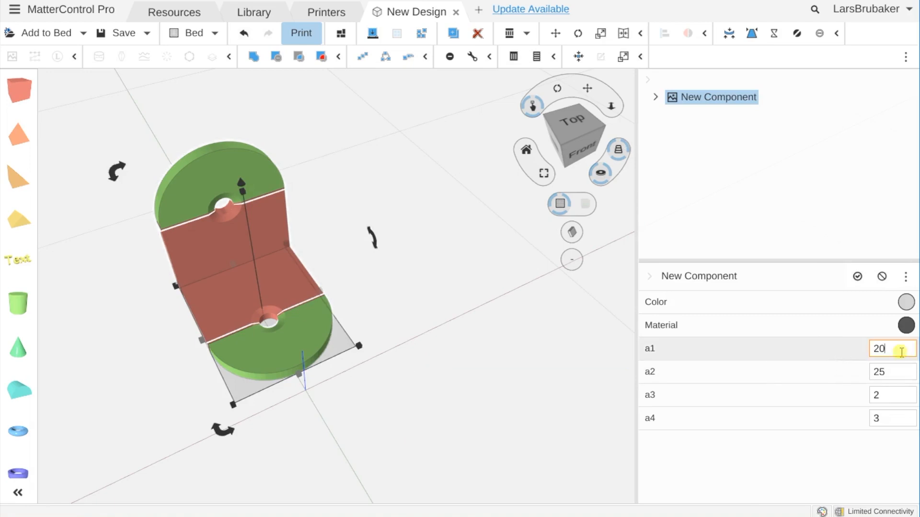
{"action": "type", "text": "15"}
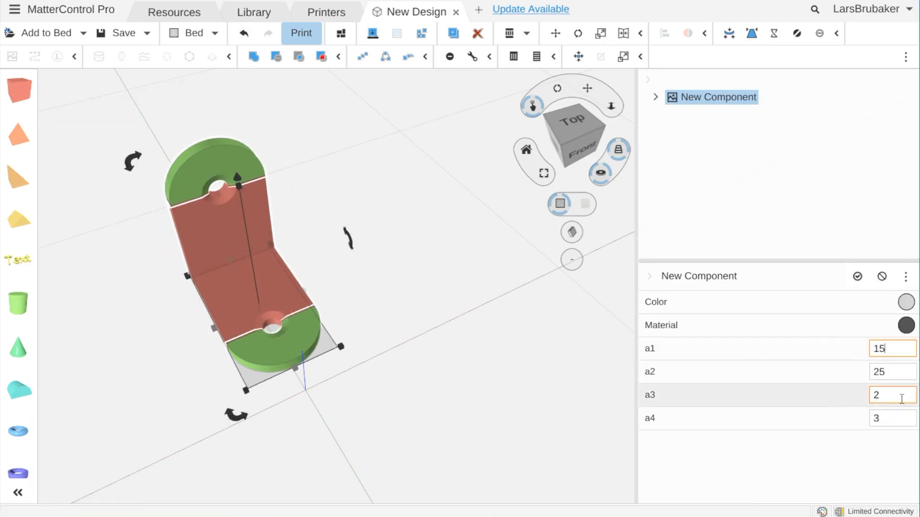
{"action": "type", "text": "15"}
{"action": "left_click", "coordinate": [893, 418]}
{"action": "type", "text": "6"}
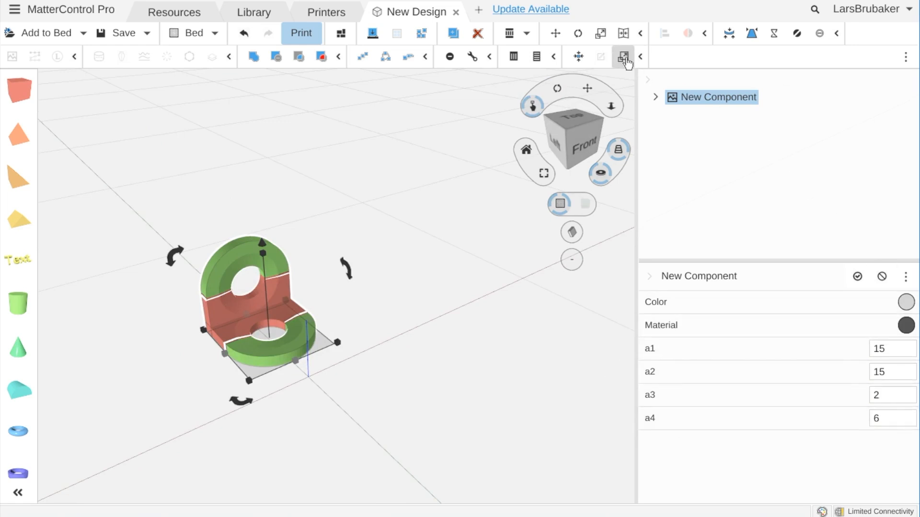
Un-finalize the component and select its Variable Sheet for editing.
{"action": "left_click", "coordinate": [624, 57]}
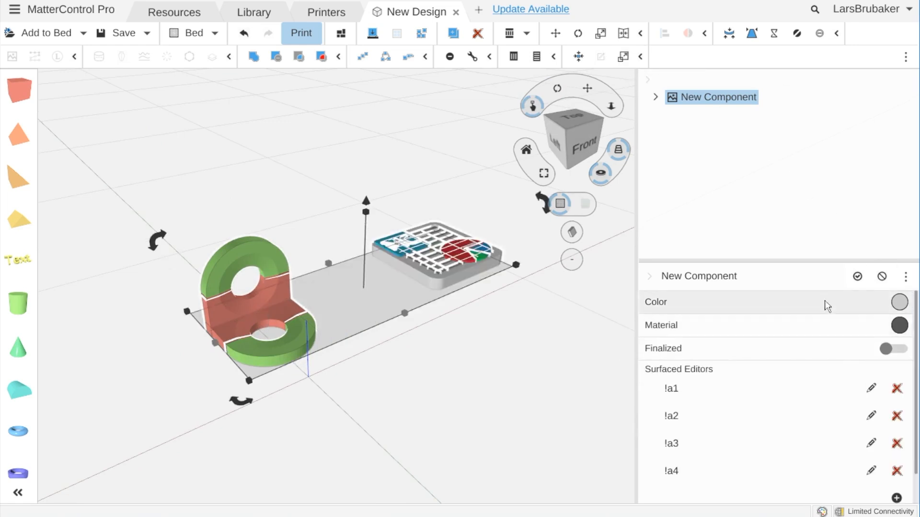
{"action": "left_click", "coordinate": [656, 96]}
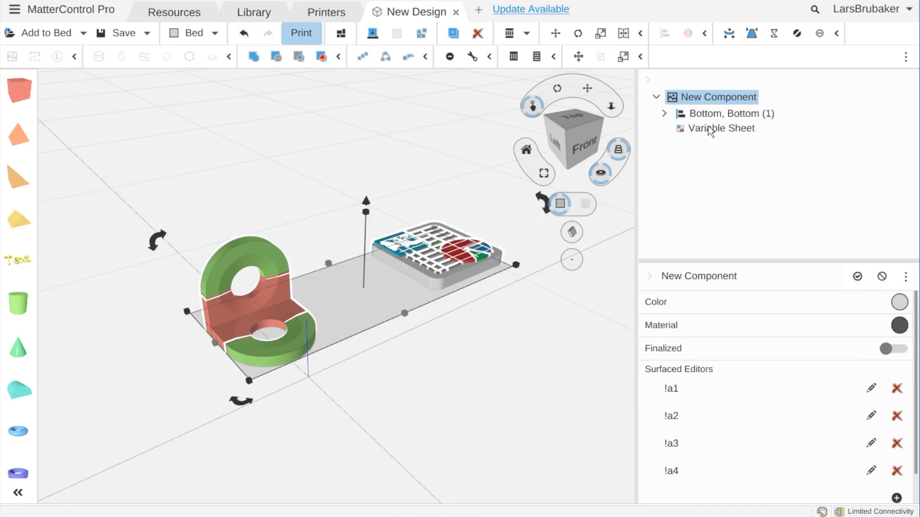
{"action": "left_click", "coordinate": [721, 127]}
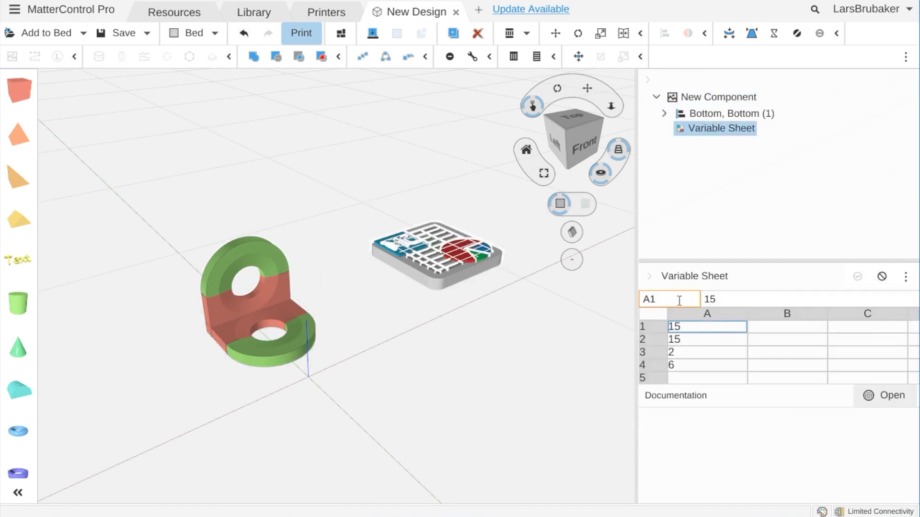
Name the sheet cells Width, Reach, Thickness and Hole.
{"action": "type", "text": "Wideth"}
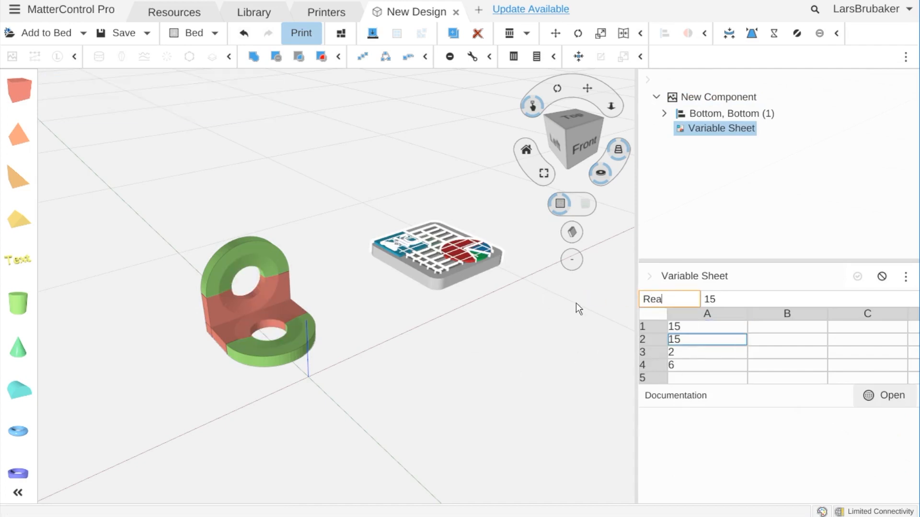
{"action": "left_click", "coordinate": [706, 351]}
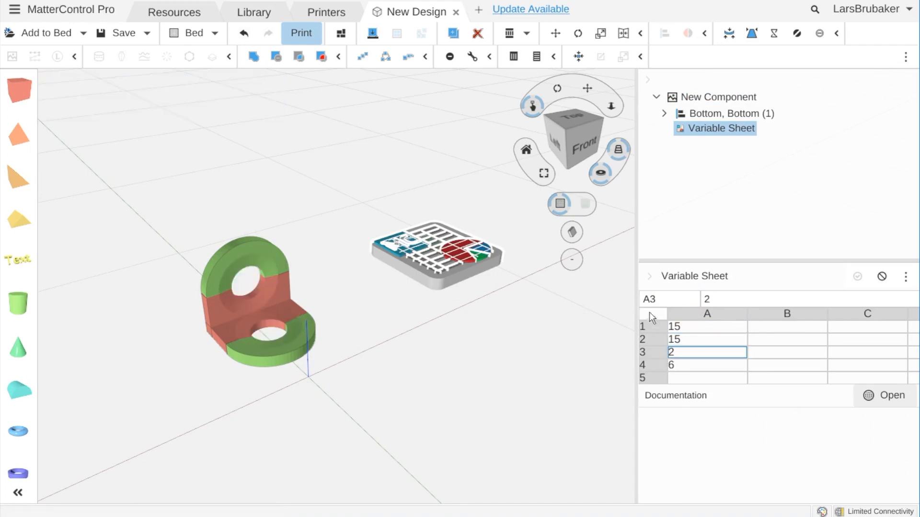
{"action": "type", "text": "Thi"}
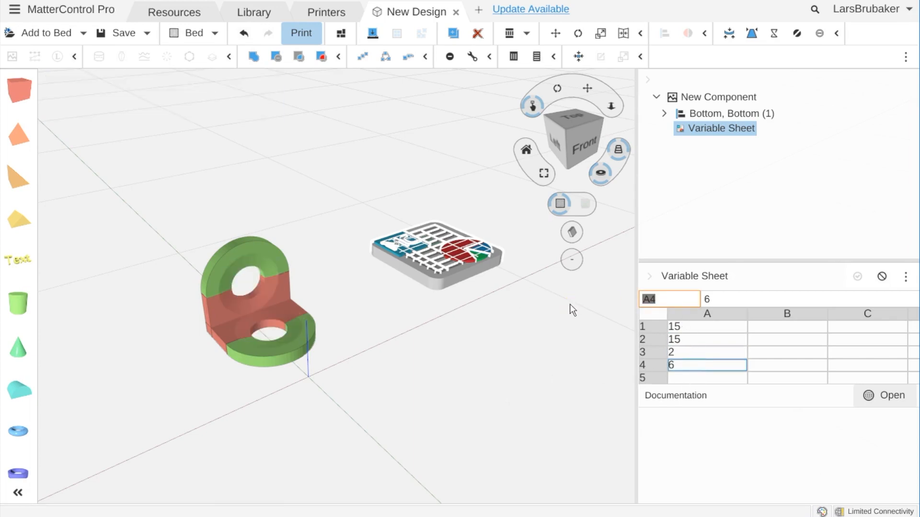
{"action": "type", "text": "Hole"}
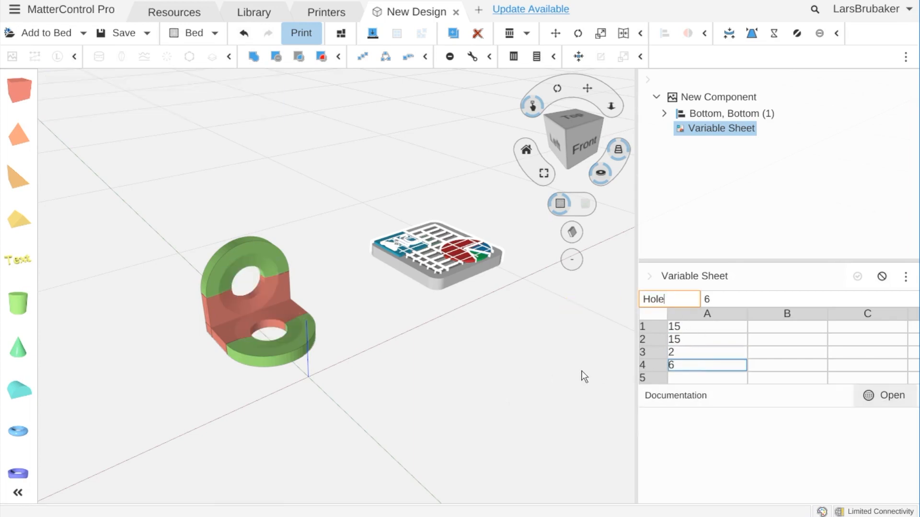
Re-finalize the component with named parameters and set Hole to 3.
{"action": "left_click", "coordinate": [720, 97]}
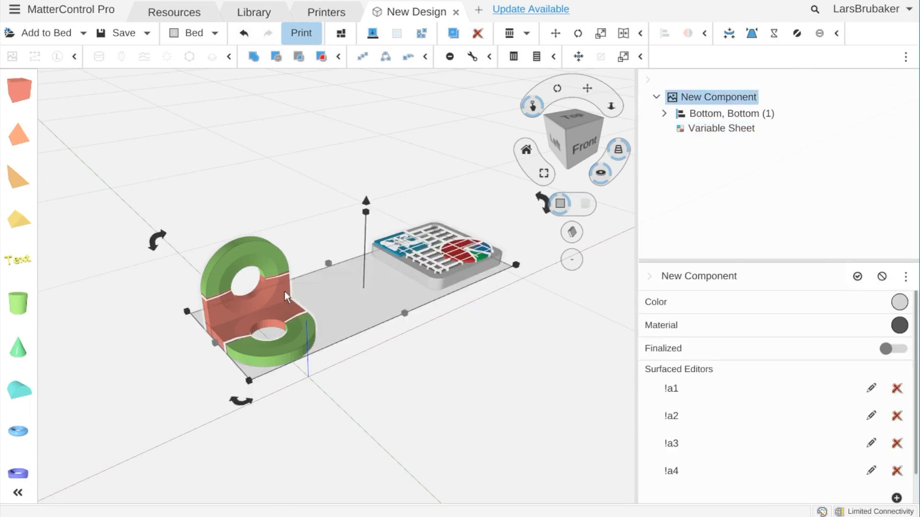
{"action": "left_click", "coordinate": [893, 347]}
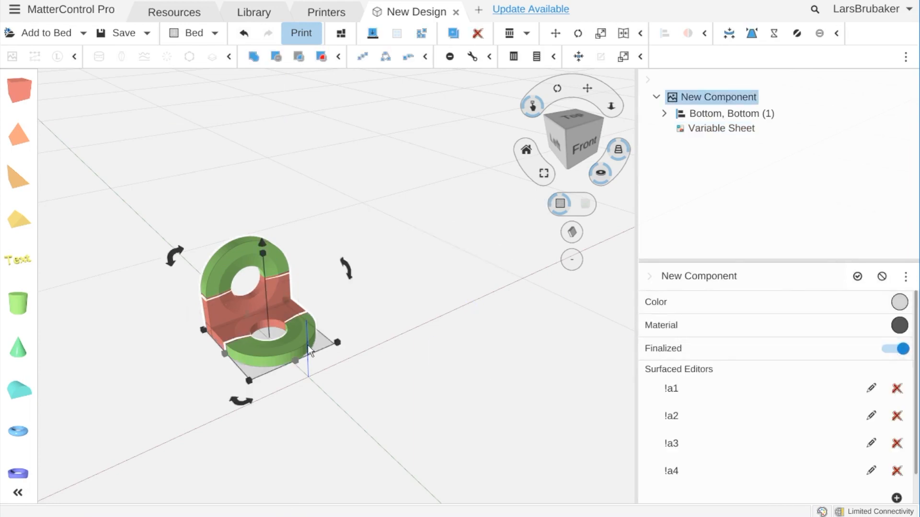
{"action": "left_click", "coordinate": [894, 348]}
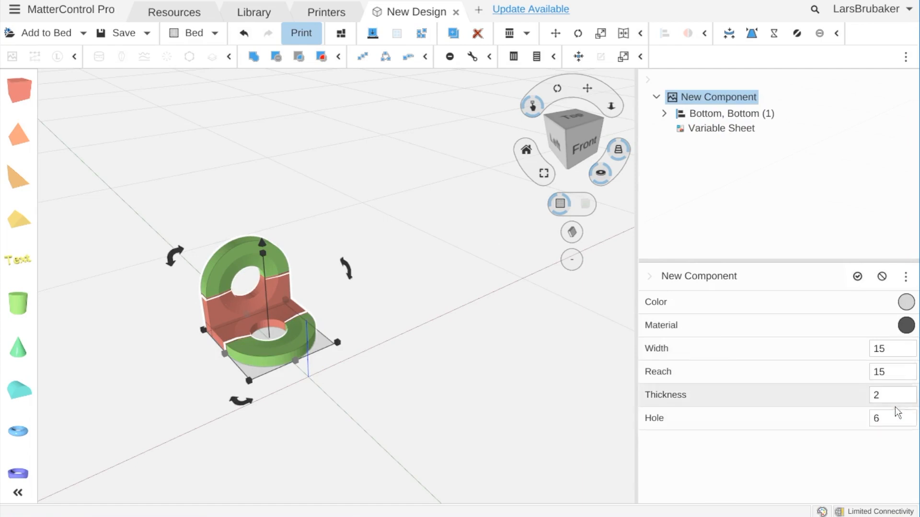
{"action": "type", "text": "3"}
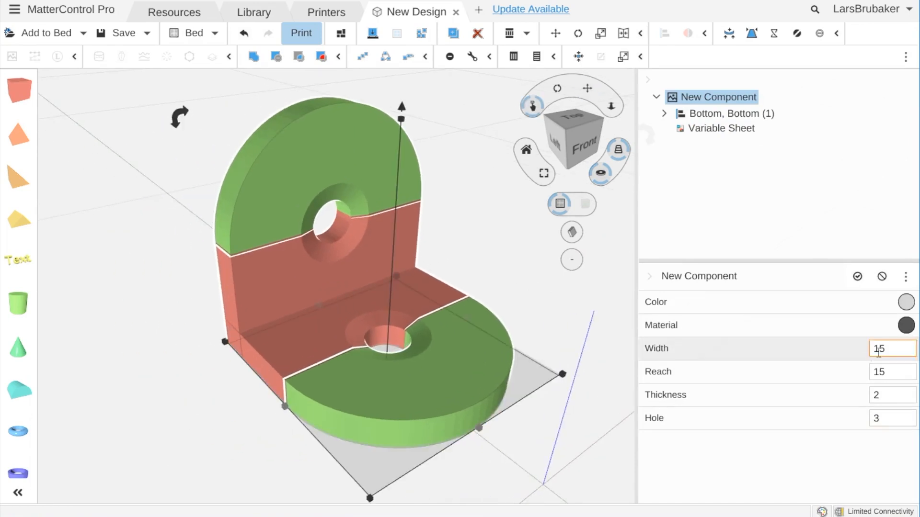
Begin renaming the component, starting with 'L'.
{"action": "left_click", "coordinate": [656, 97]}
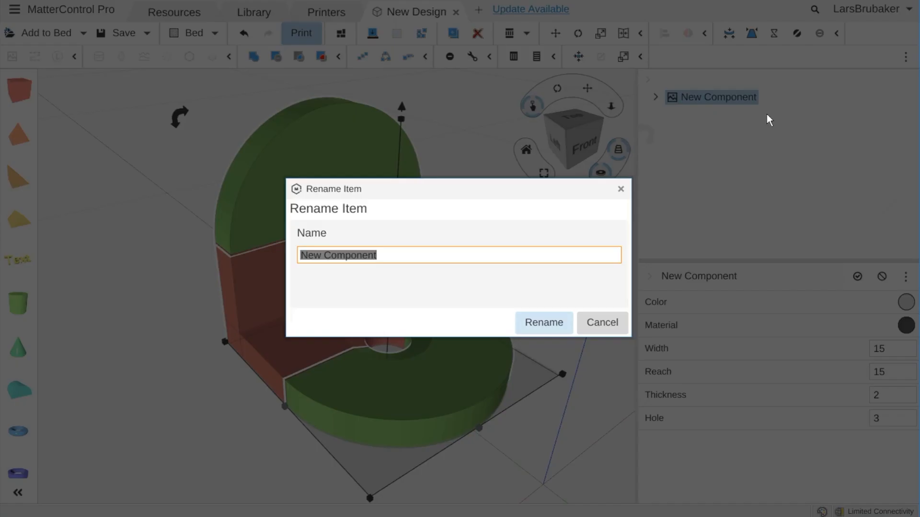
{"action": "type", "text": "L"}
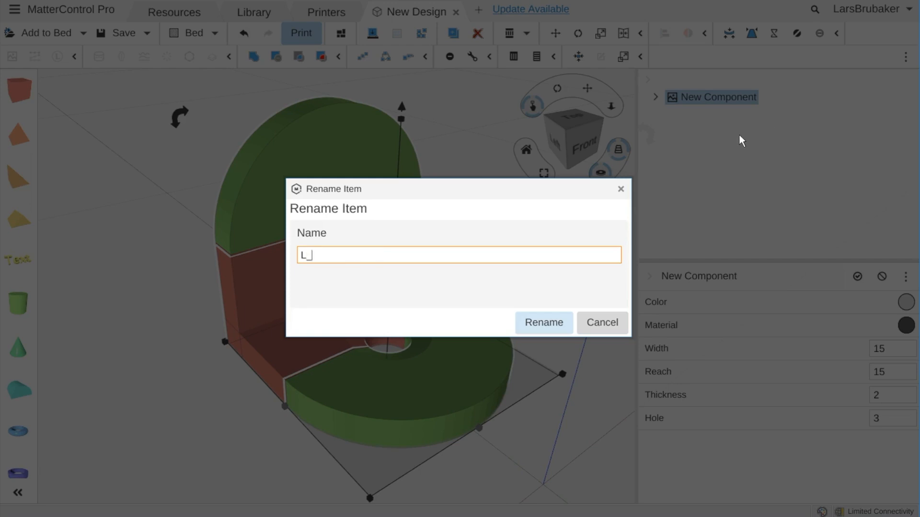